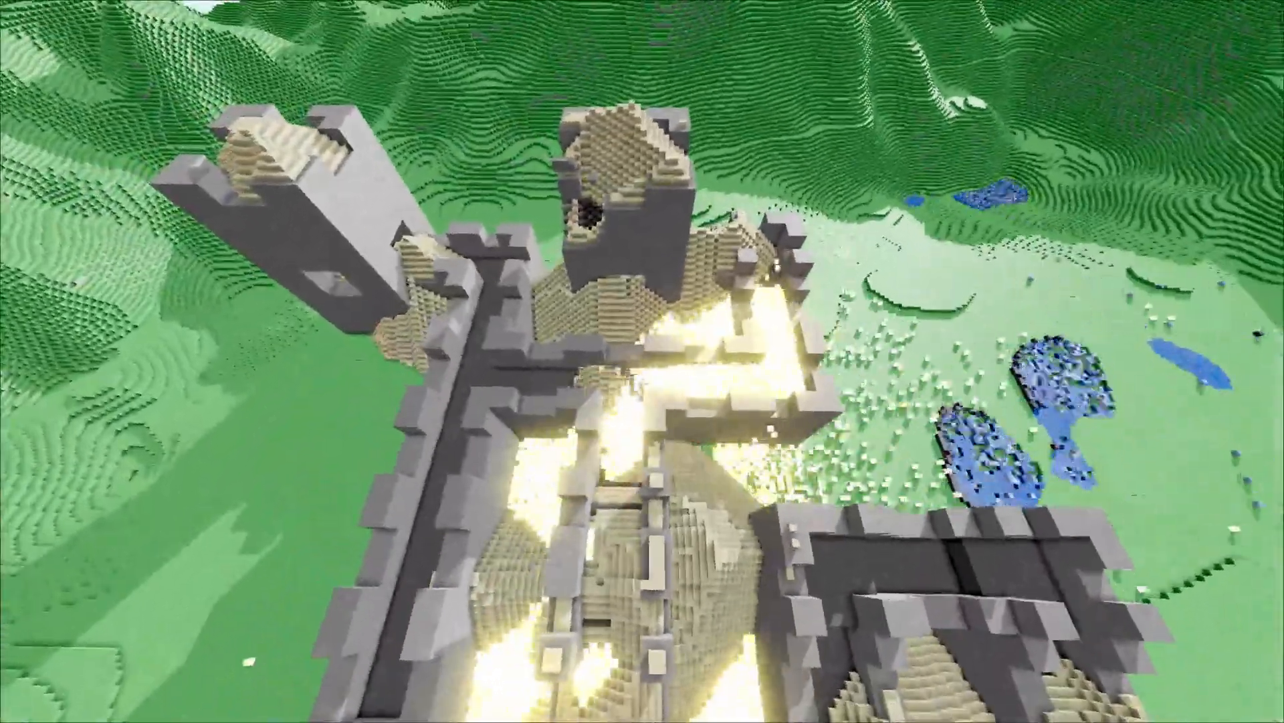
mouse_move(643, 361)
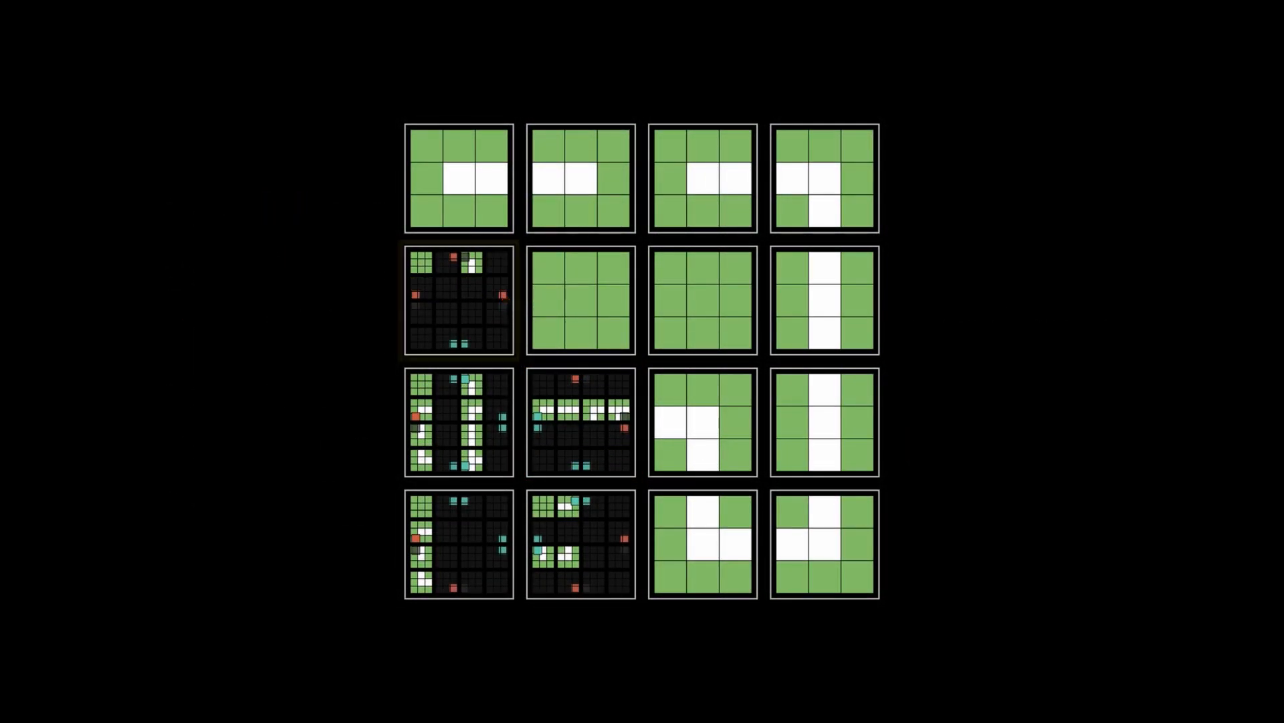
Step: Leave the castle fly-through for the grid of 3x3 green-and-white path tiles and patterns
click(457, 300)
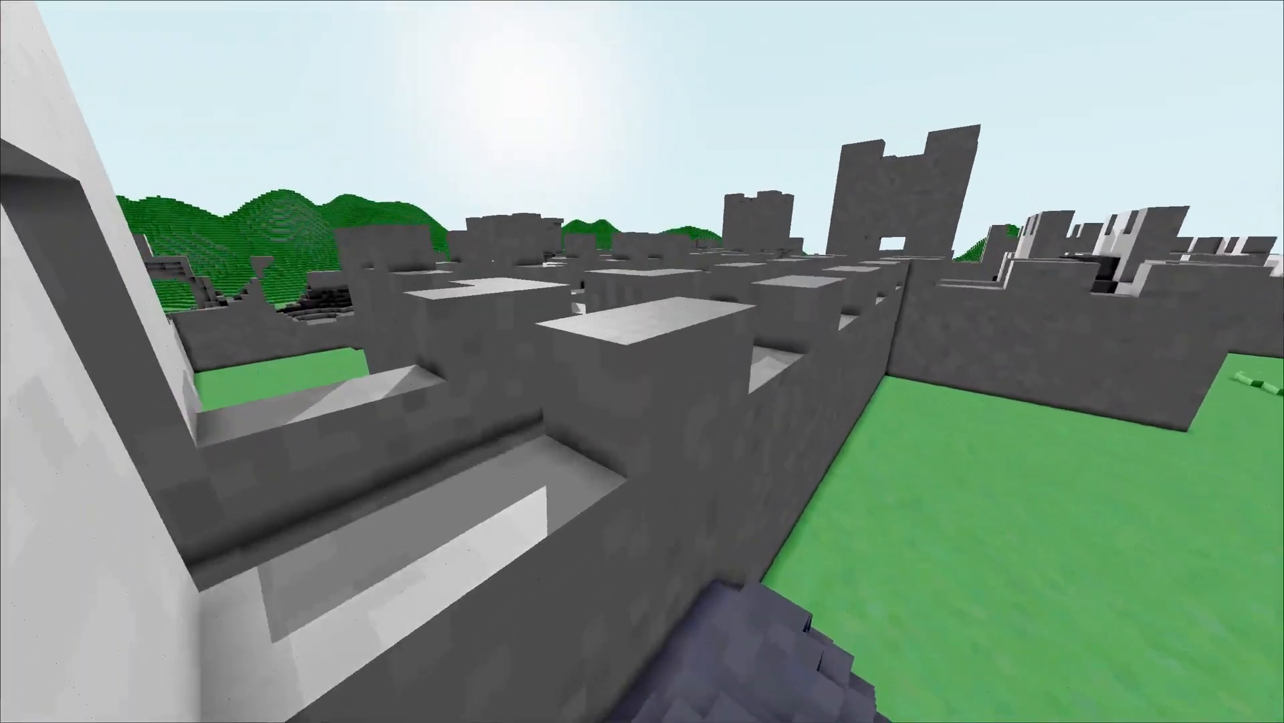
mouse_move(643, 361)
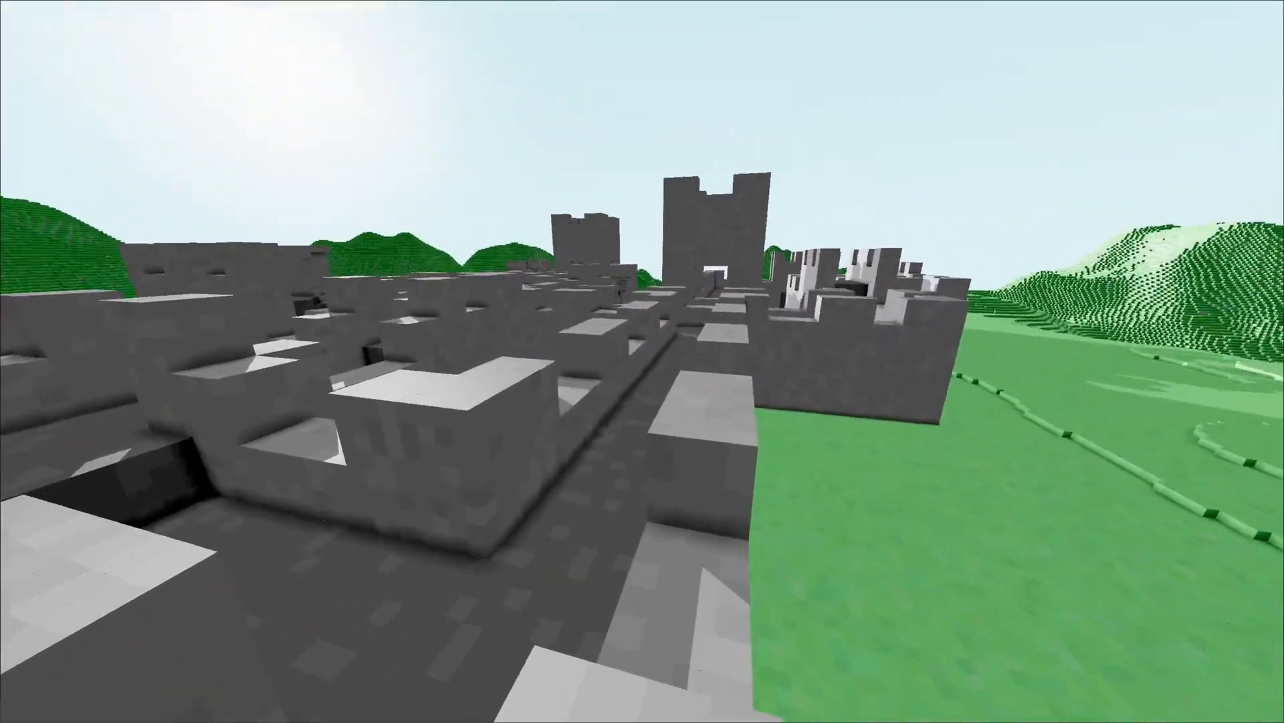